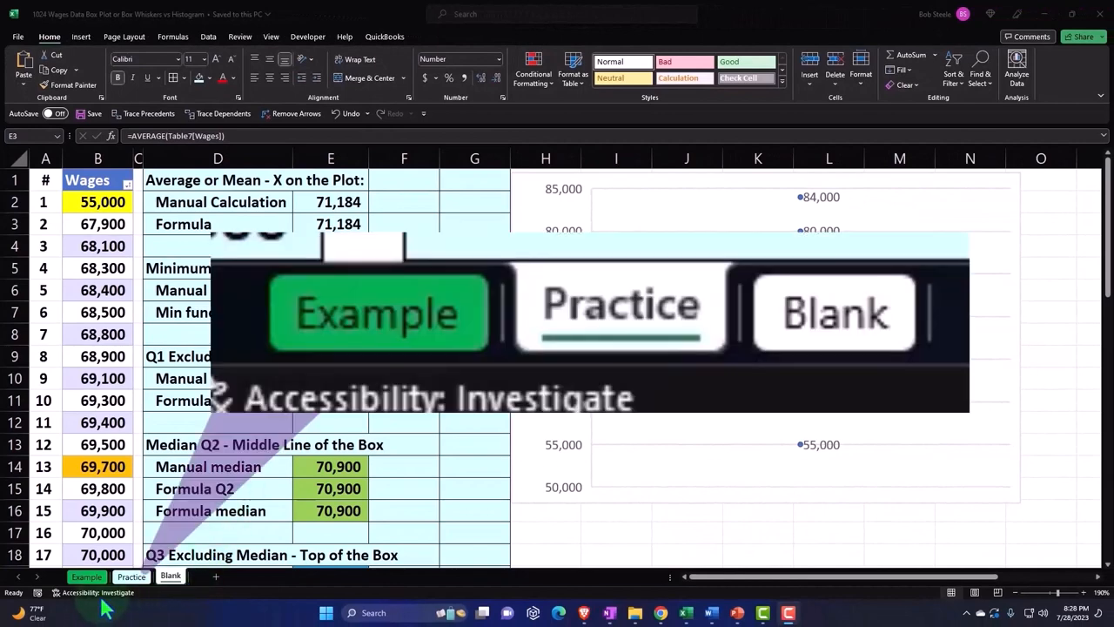
pyautogui.moveTo(178, 605)
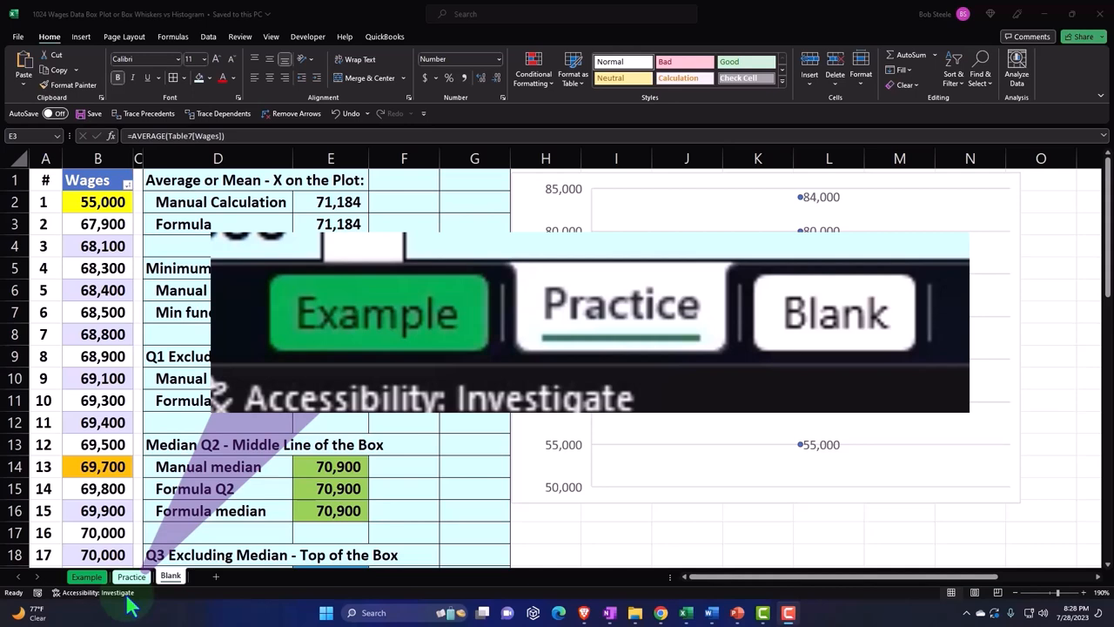
pyautogui.moveTo(161, 601)
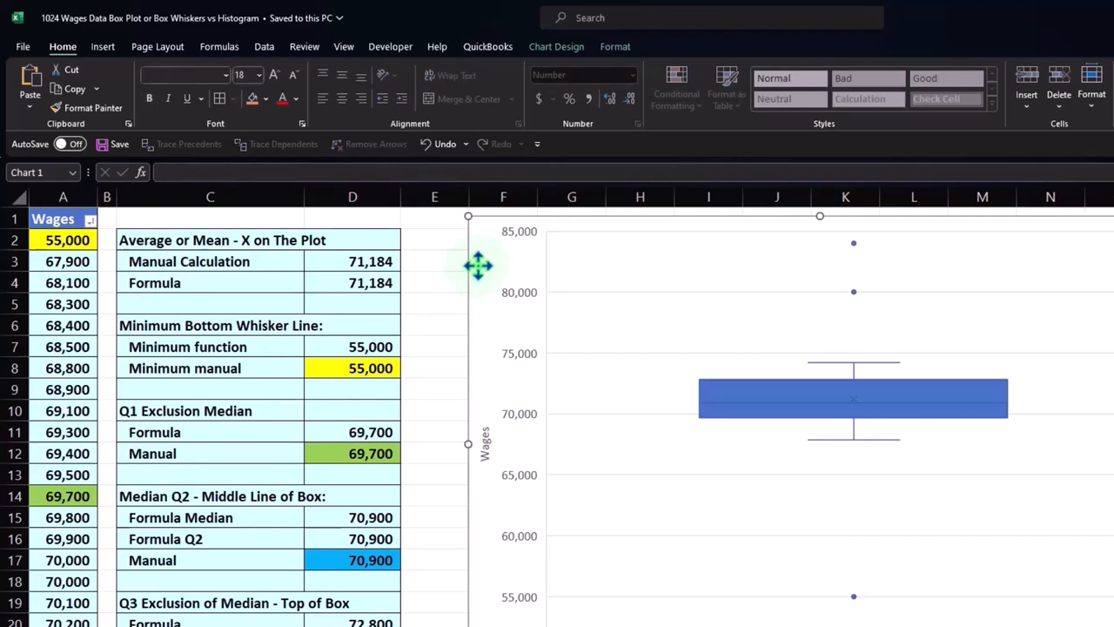
pyautogui.moveTo(642, 387)
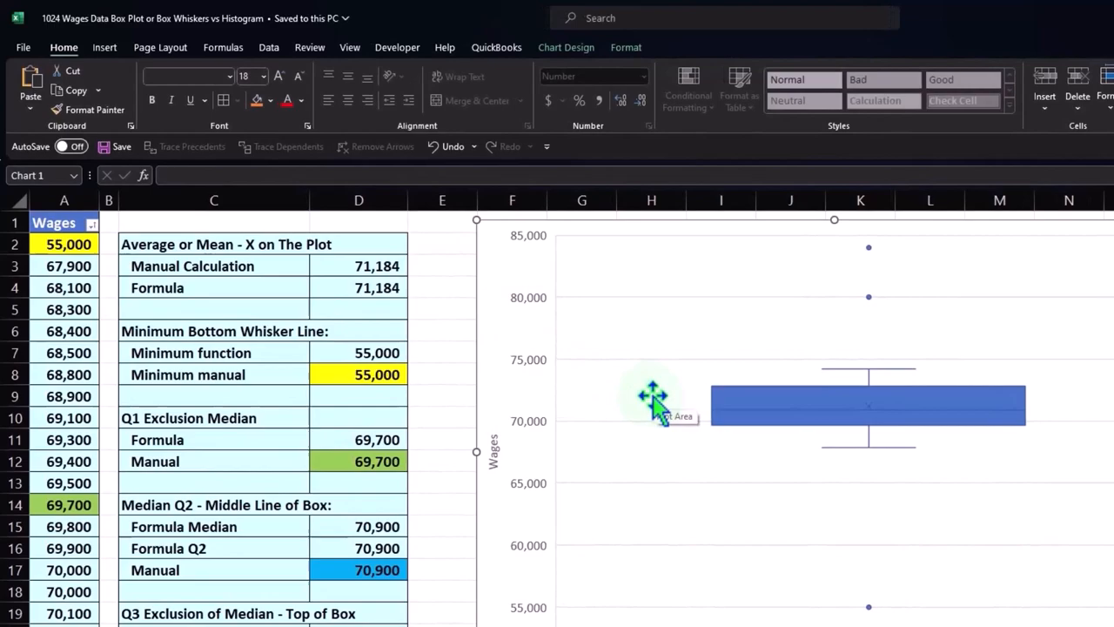
# - Scroll down the Example sheet past the box plot to the wages histogram
pyautogui.scroll(-3)
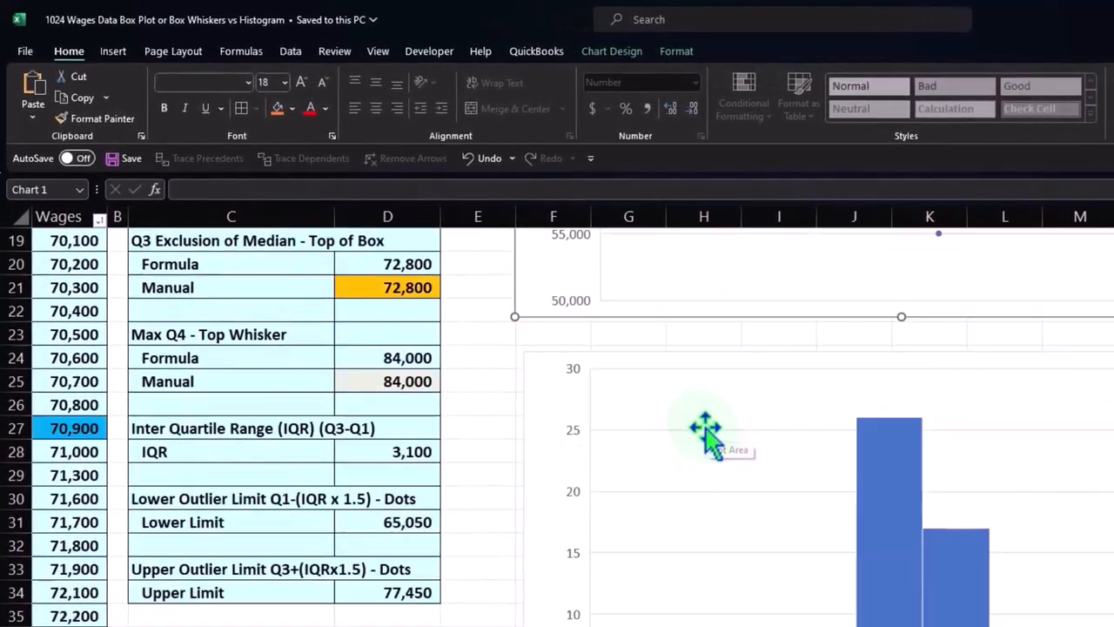
pyautogui.scroll(-3)
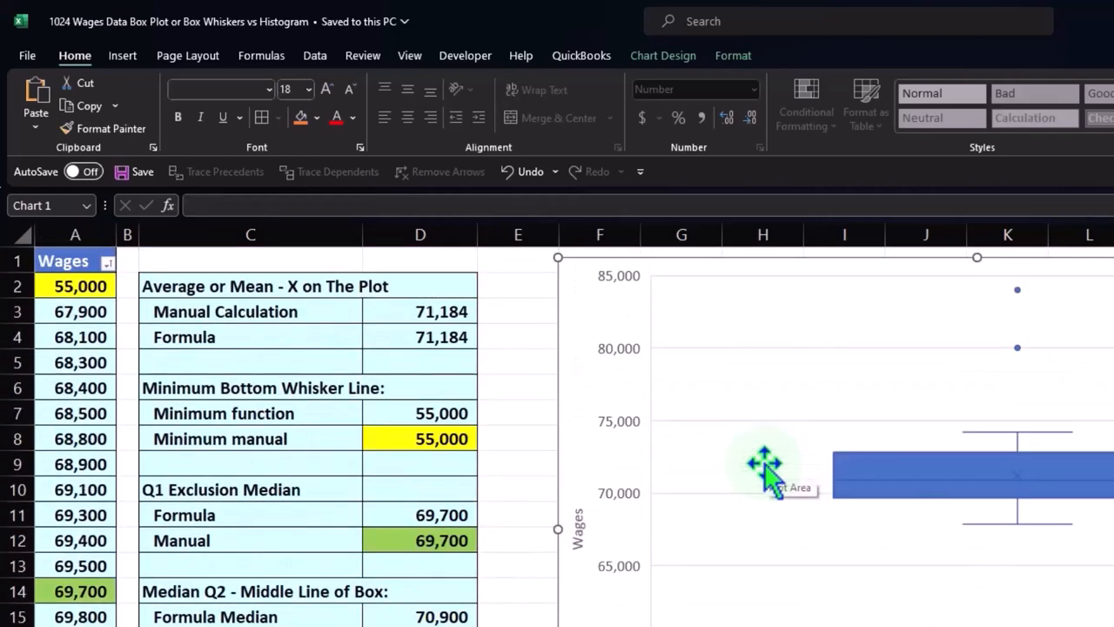
pyautogui.scroll(-3)
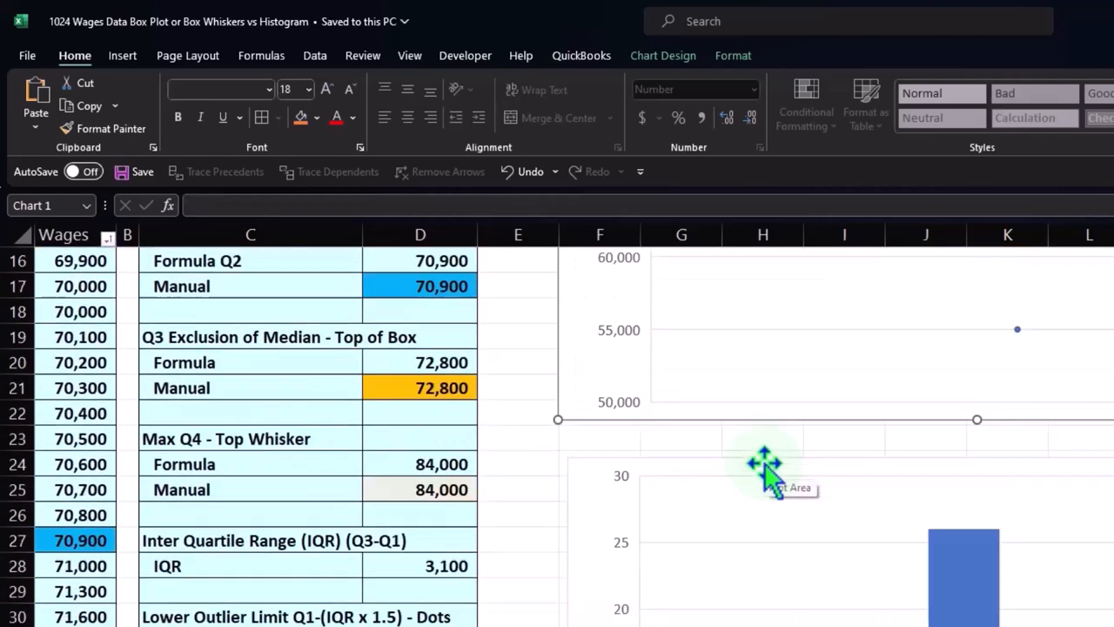
pyautogui.scroll(-3)
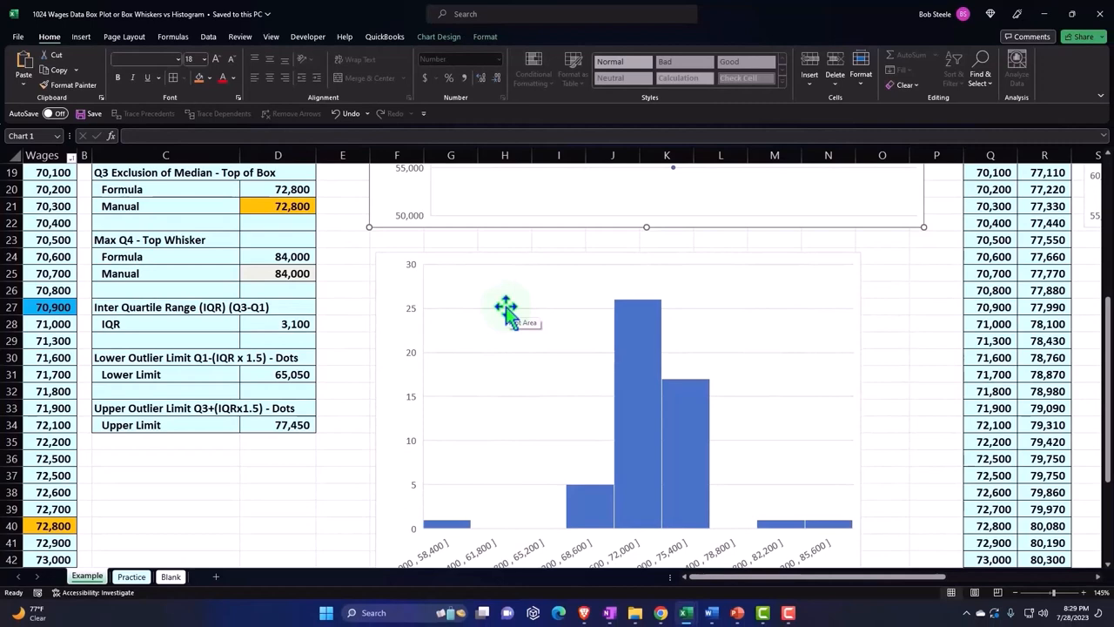
pyautogui.moveTo(269, 506)
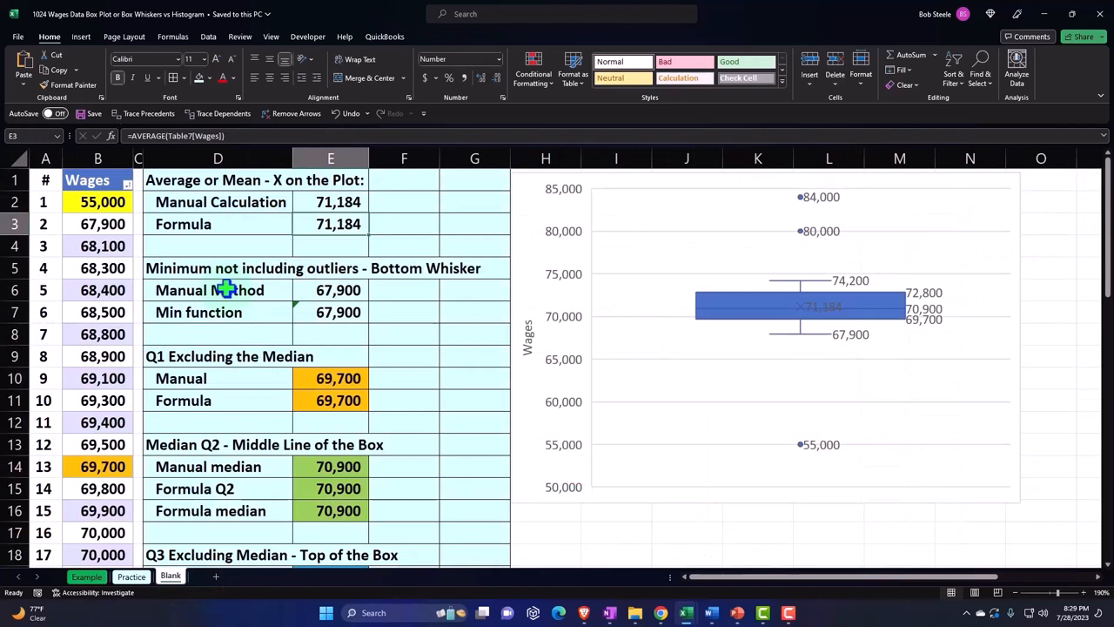
pyautogui.moveTo(814, 244)
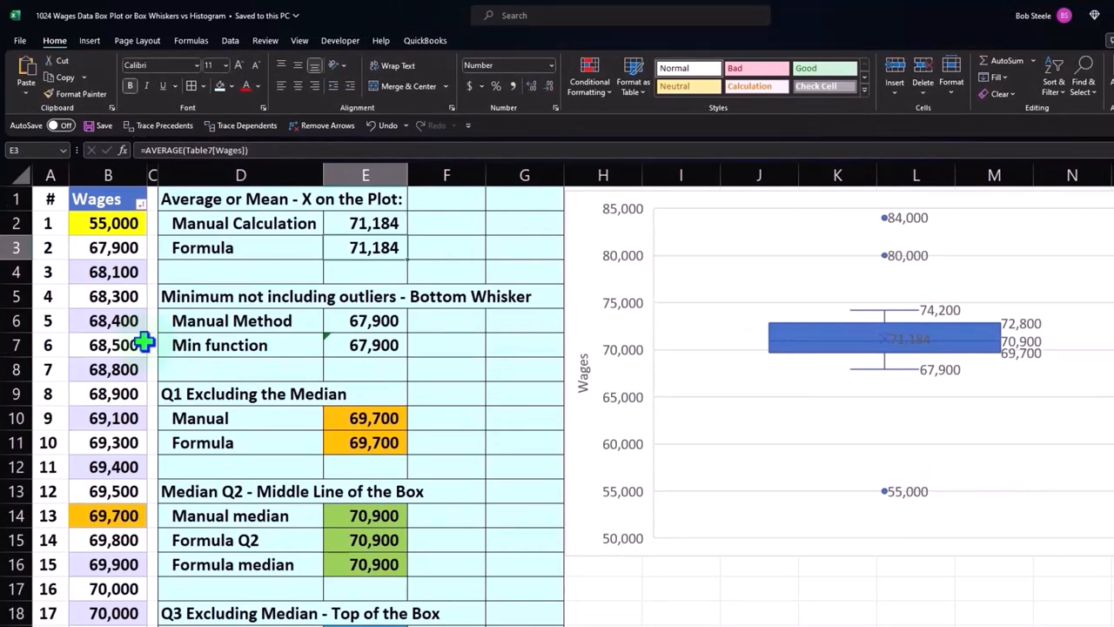
# - Switch to the Blank sheet with the wage data and box-and-whisker chart
pyautogui.click(108, 175)
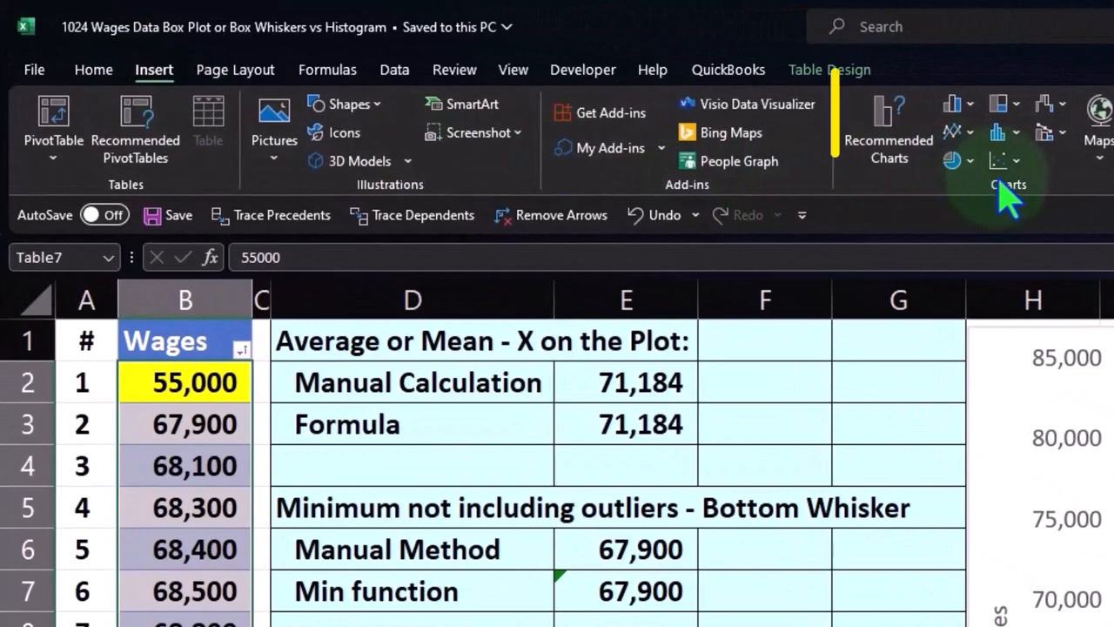
# - Review the Statistic Chart options, including Histogram, then close the dropdown
pyautogui.click(995, 130)
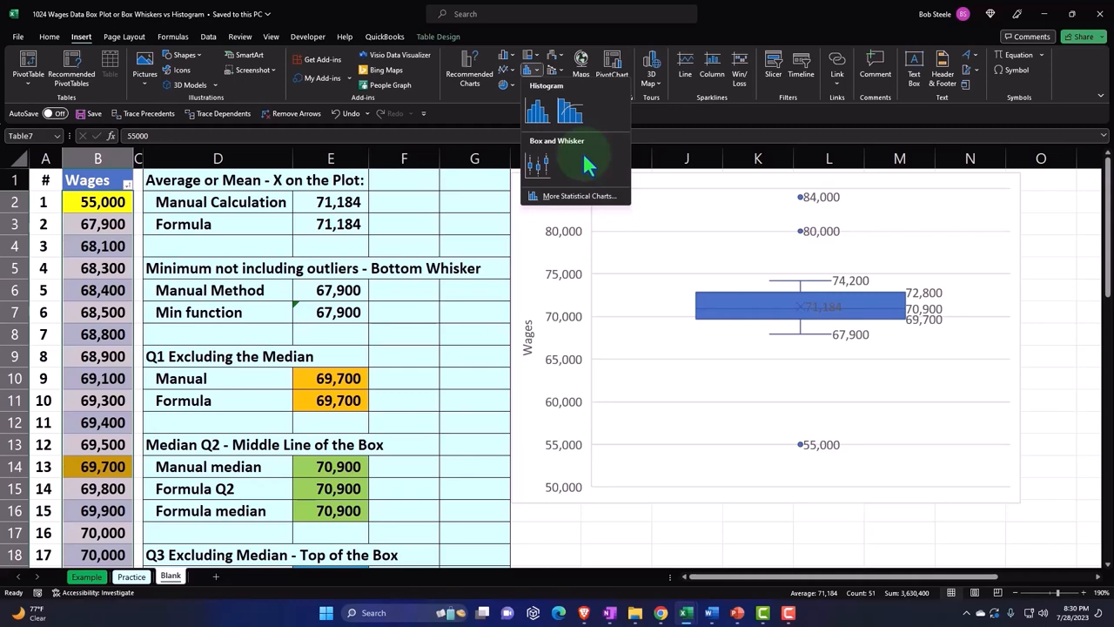
pyautogui.moveTo(582, 167)
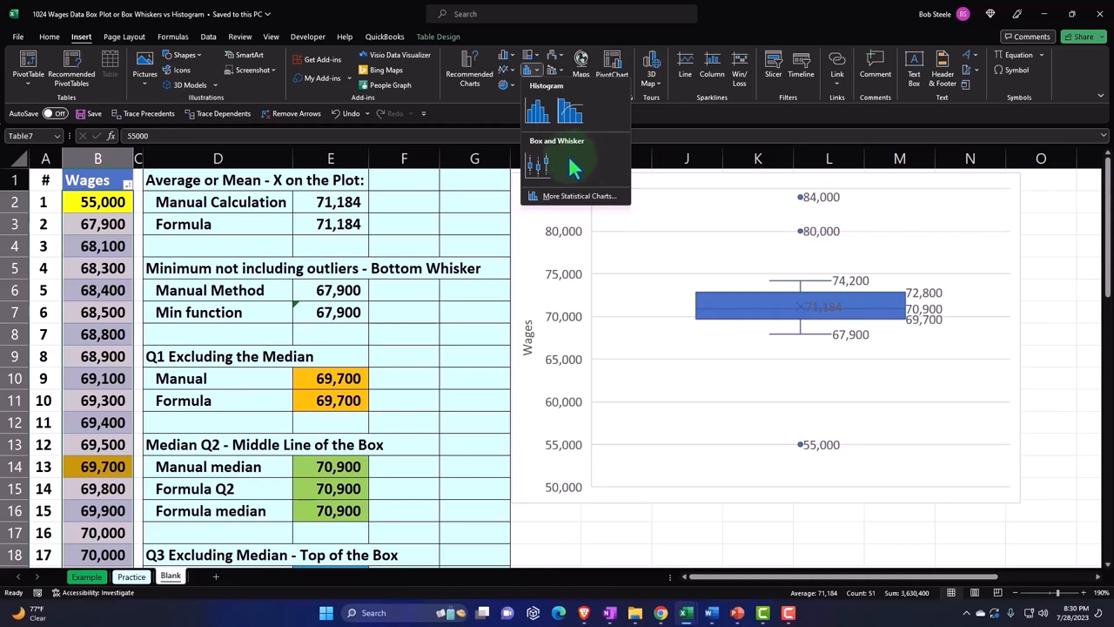
pyautogui.click(275, 356)
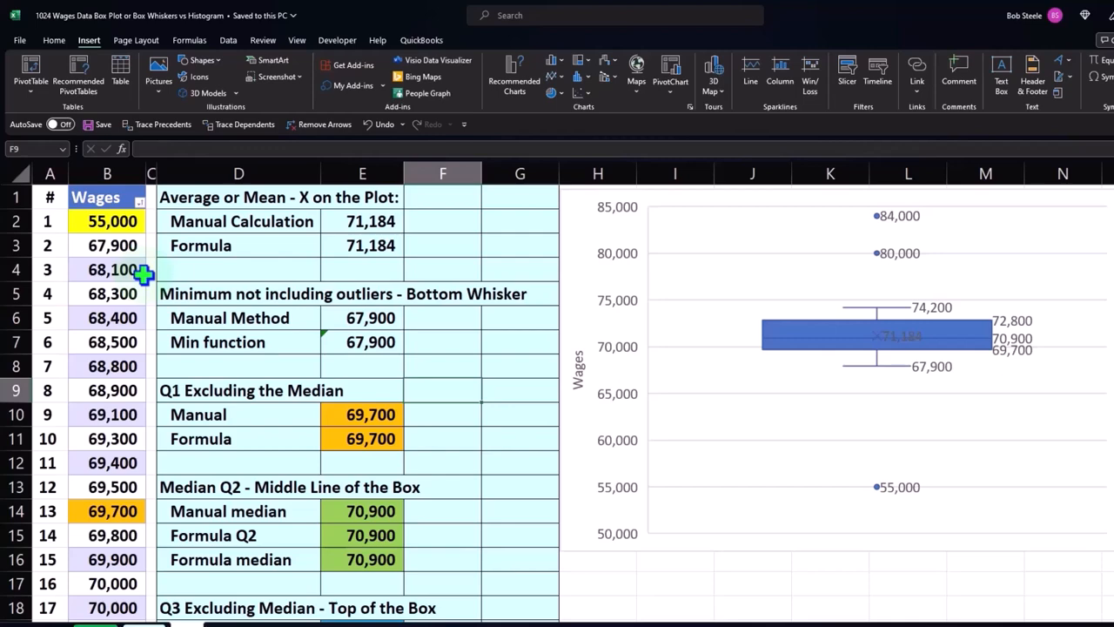
# - Enter =RANDBETWEEN(65000,75000) in cell I17 below the chart
pyautogui.scroll(-3)
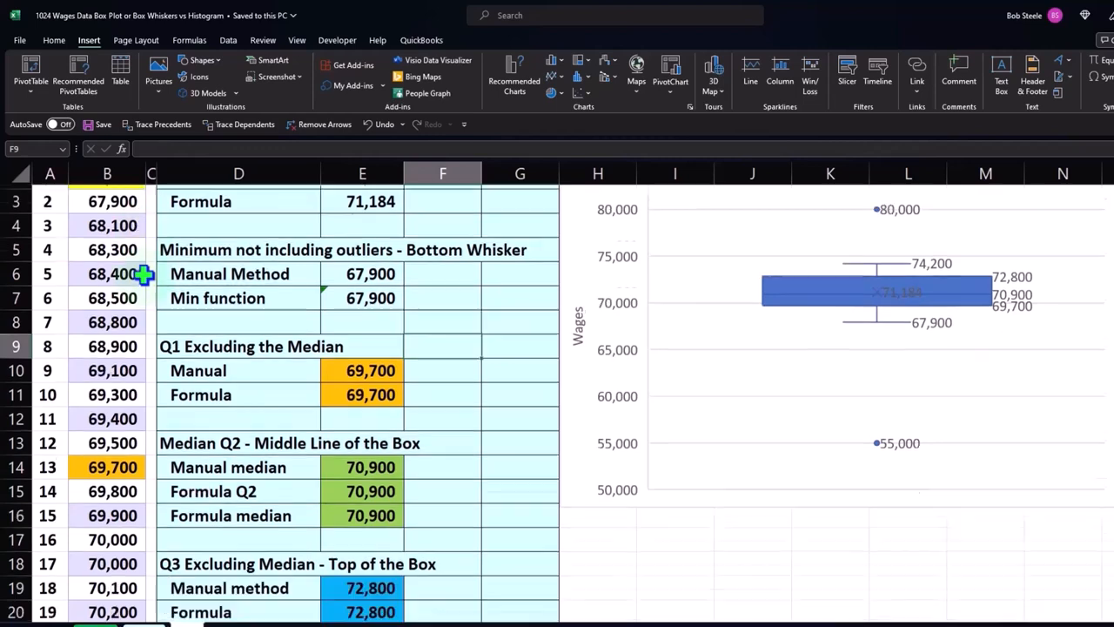
pyautogui.scroll(-3)
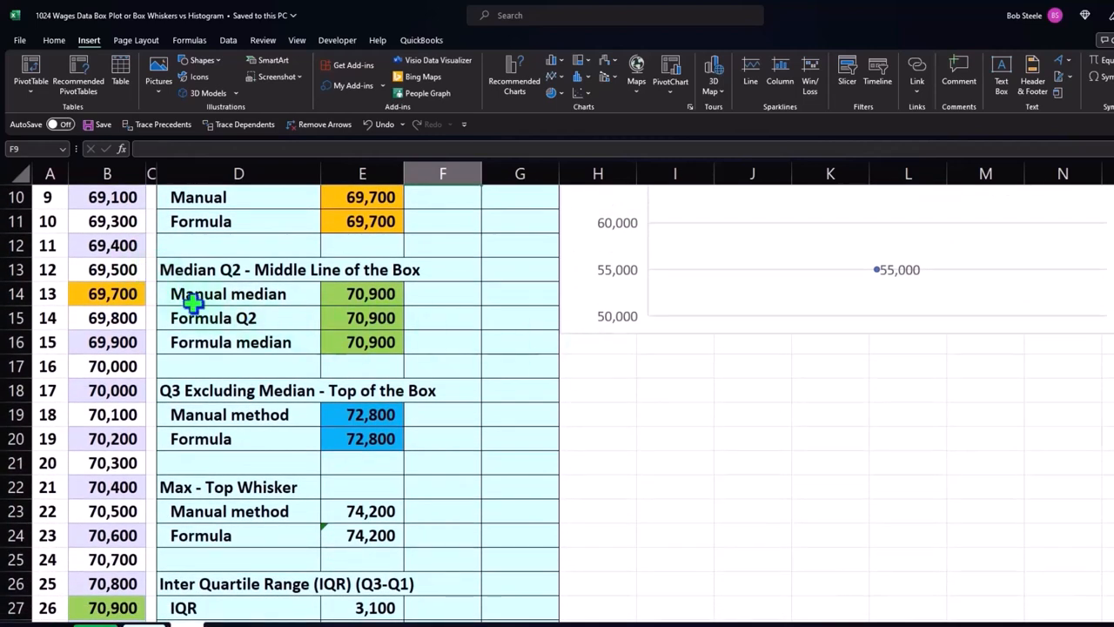
pyautogui.moveTo(161, 295)
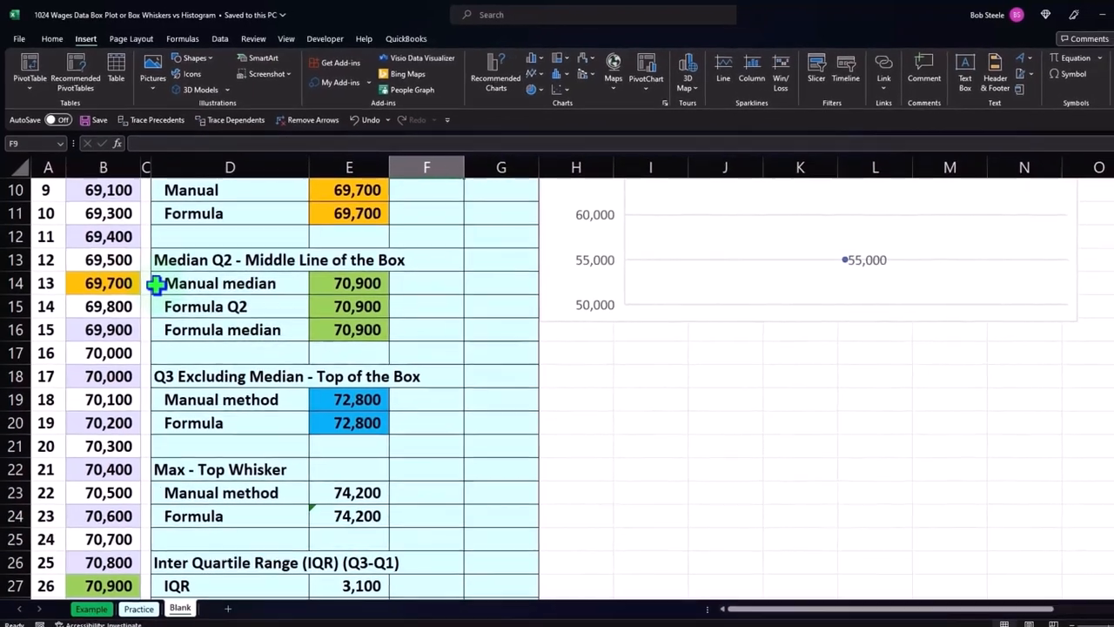
pyautogui.click(616, 333)
pyautogui.write('=')
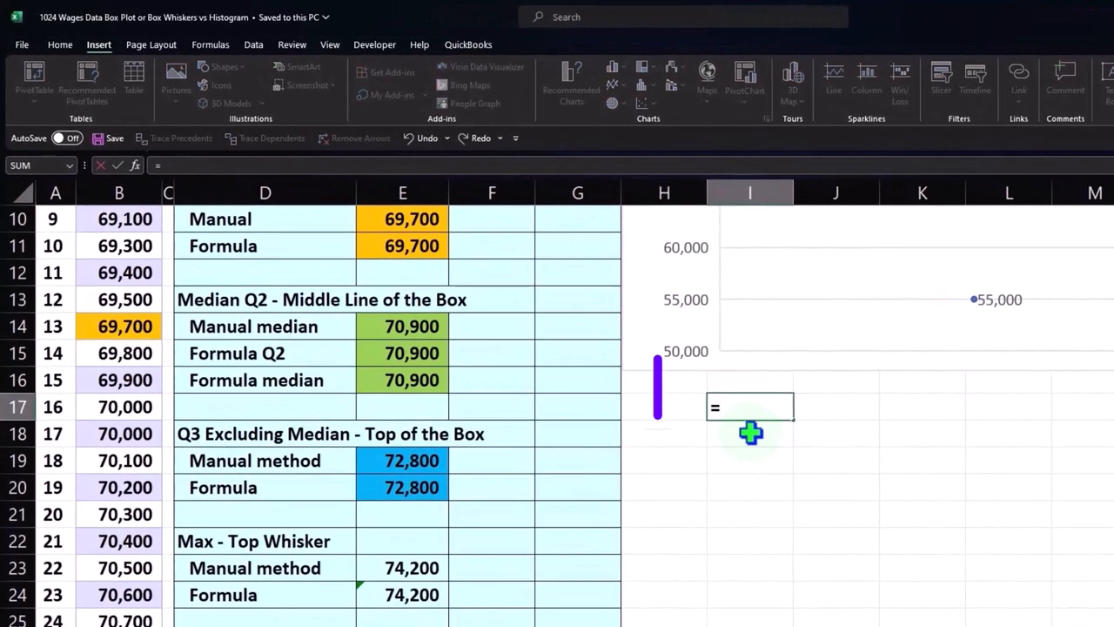
pyautogui.write('rand')
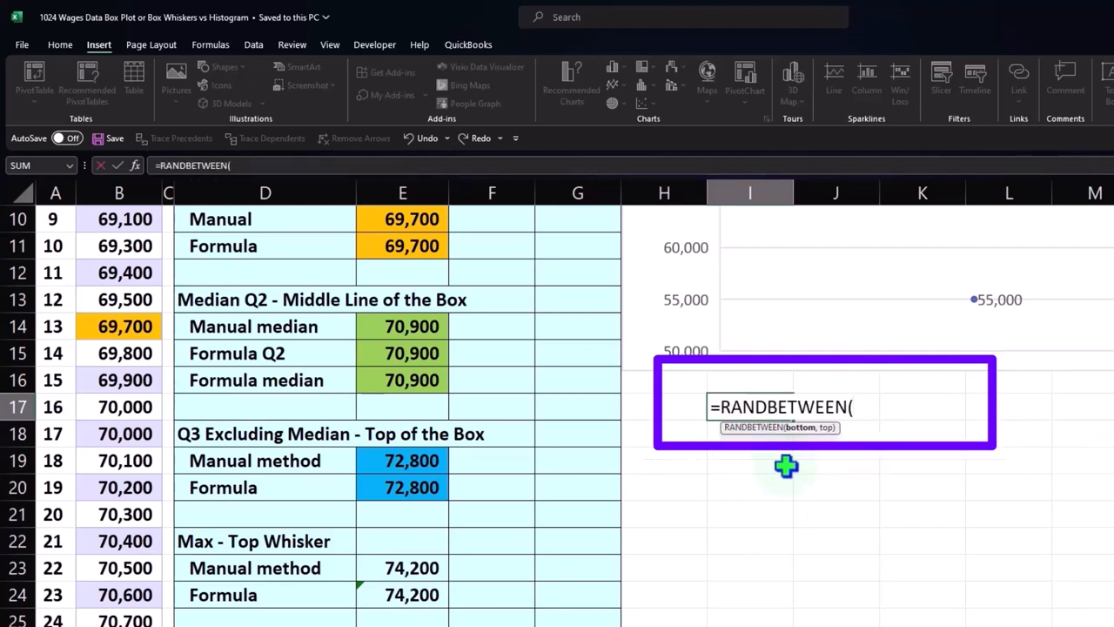
pyautogui.write('6500')
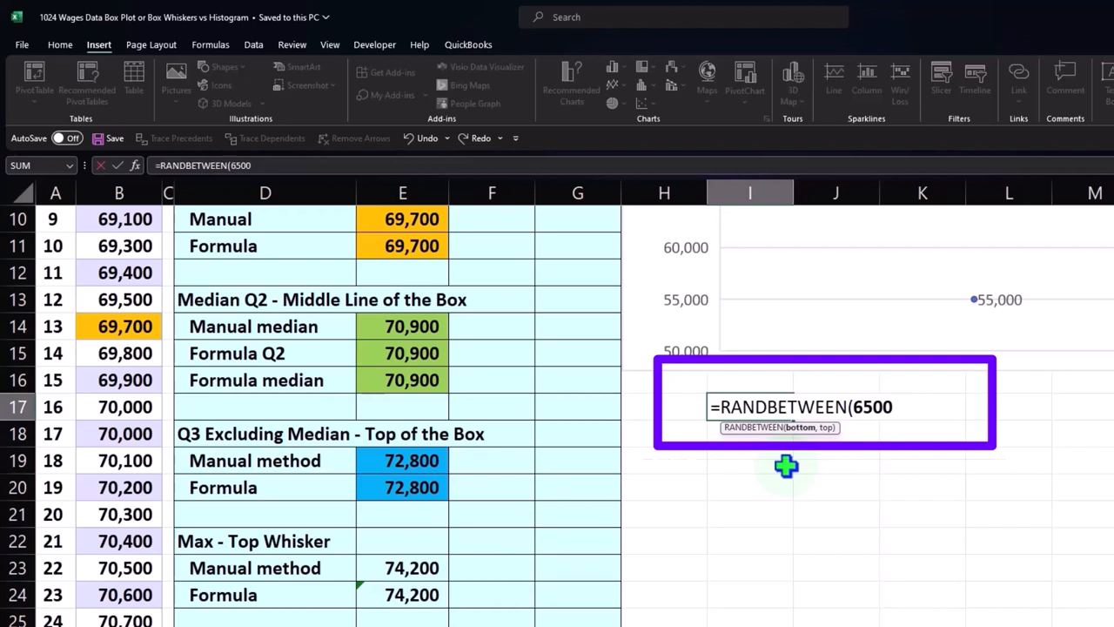
pyautogui.write('0')
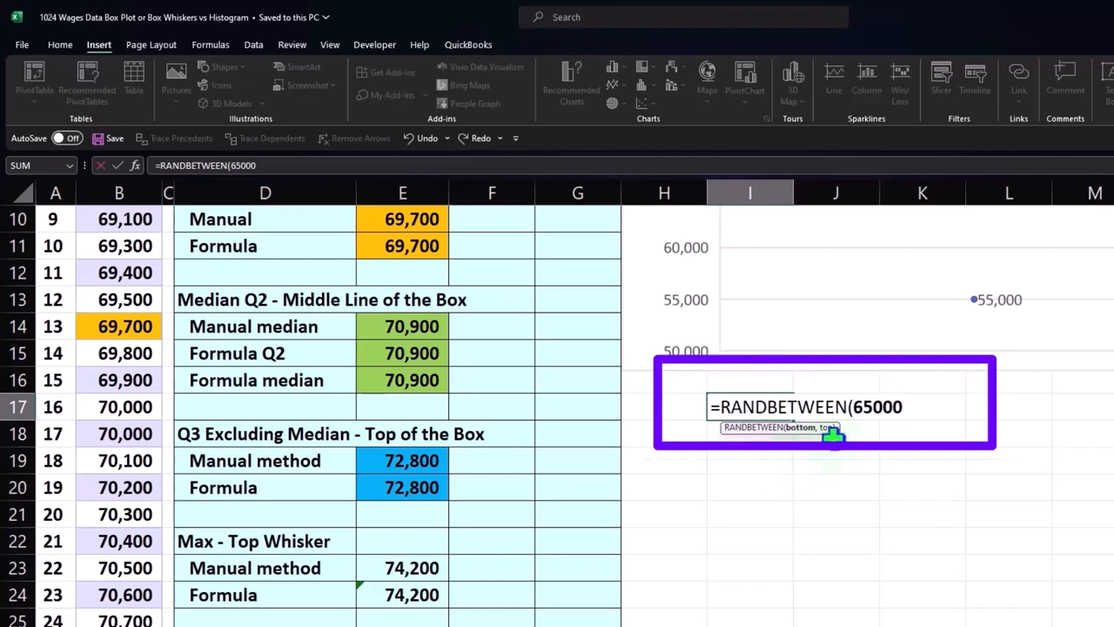
pyautogui.write(',785')
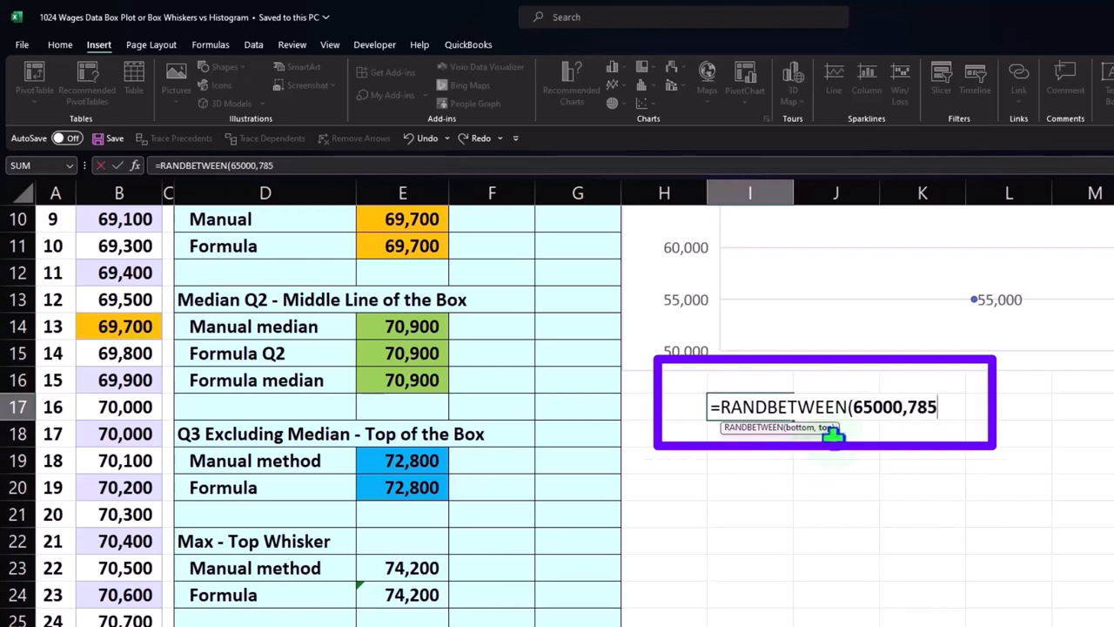
pyautogui.press('Backspace')
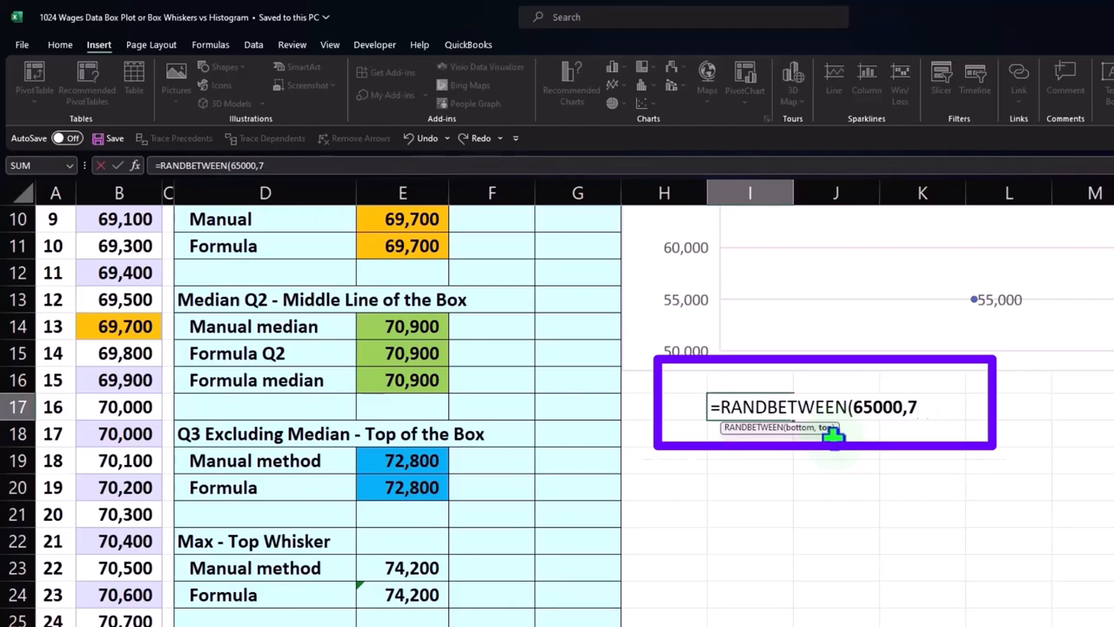
pyautogui.write('5000)')
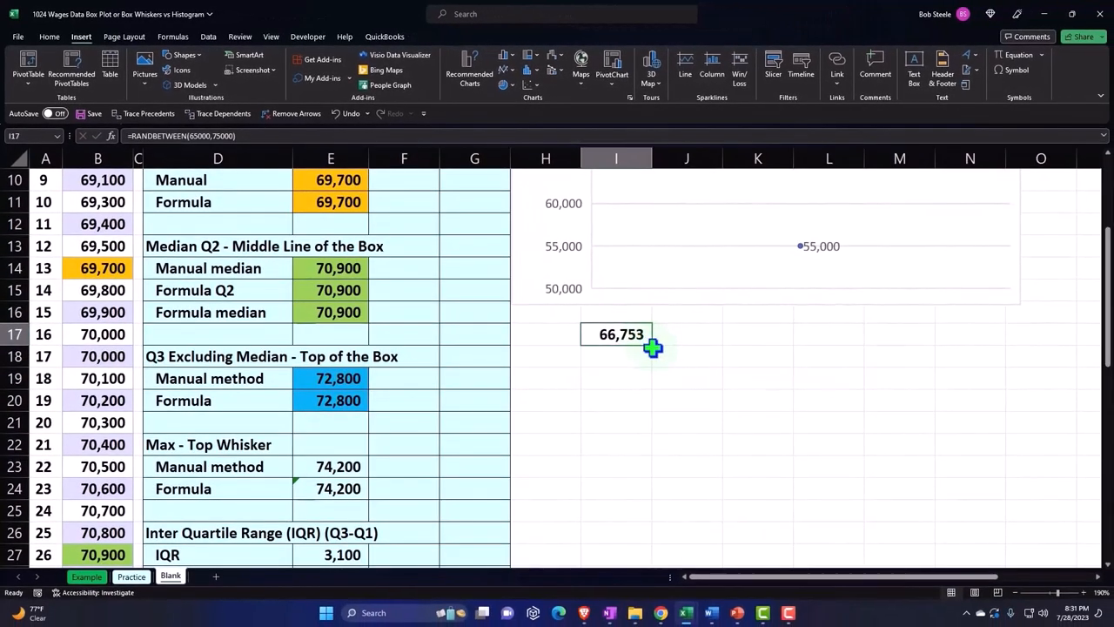
# - Fill the formula down to I24, make I21 an 85,000 outlier, then clear I17:I24
pyautogui.moveTo(652, 348); pyautogui.dragTo(657, 500)
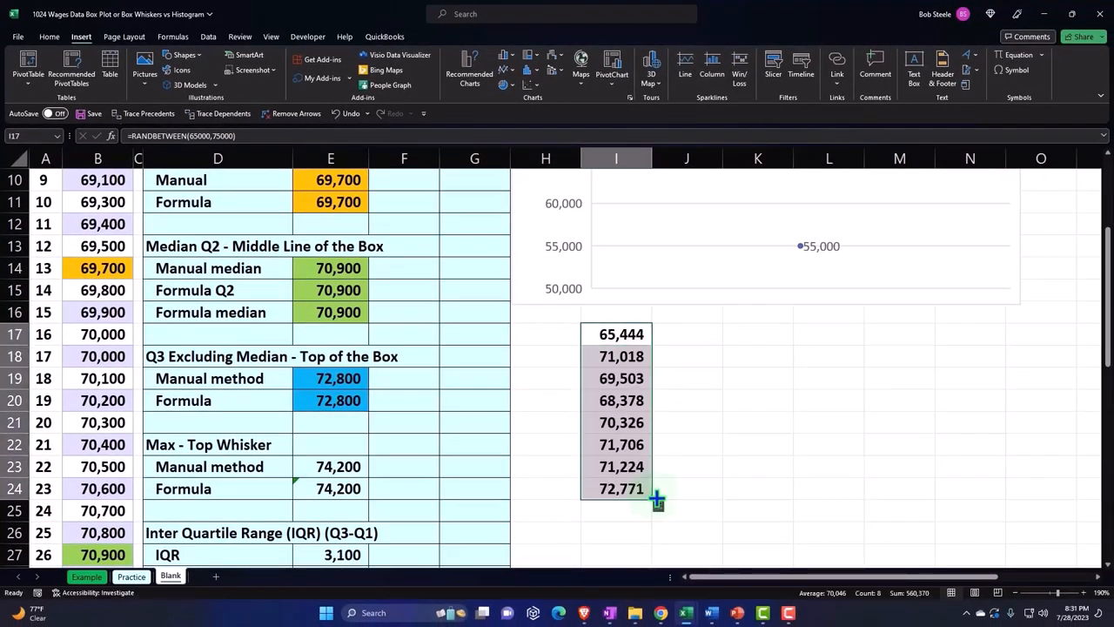
pyautogui.click(615, 422)
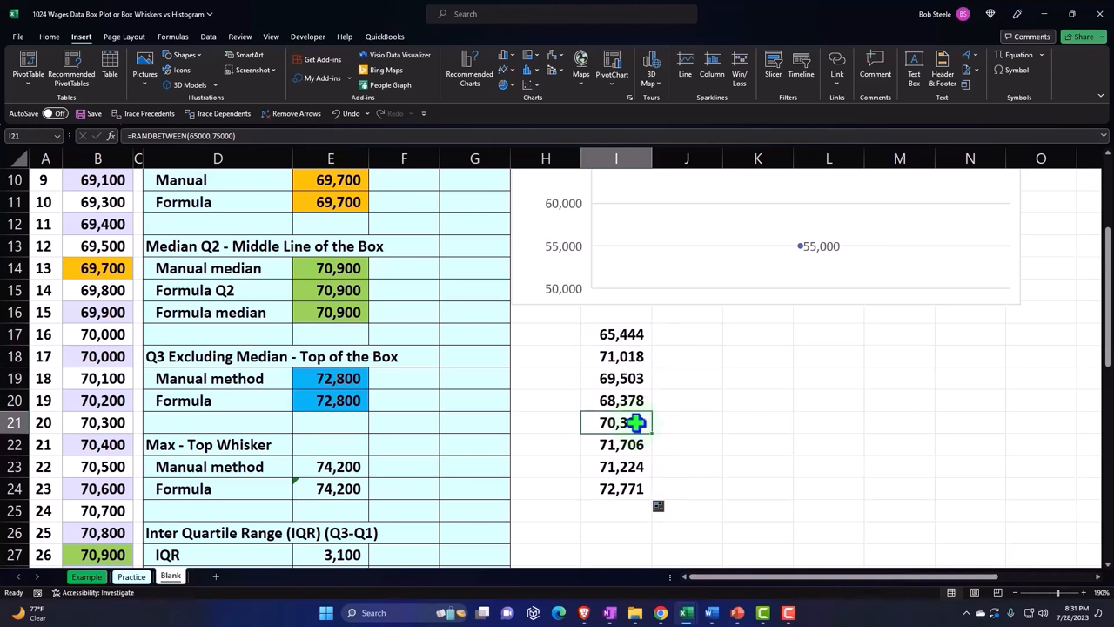
pyautogui.write('85')
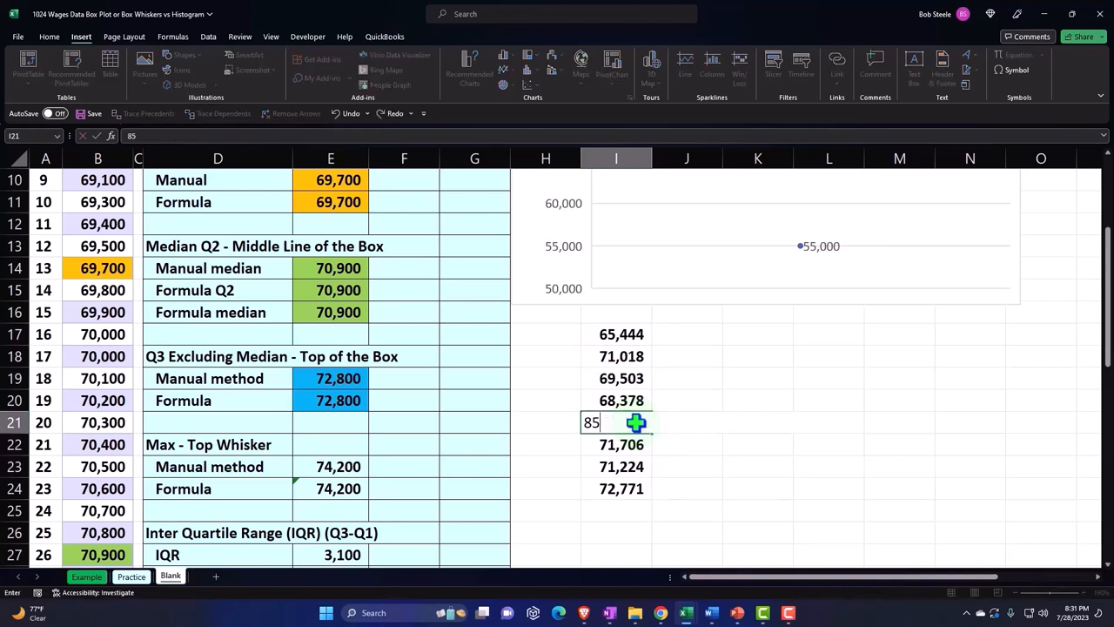
pyautogui.press('enter')
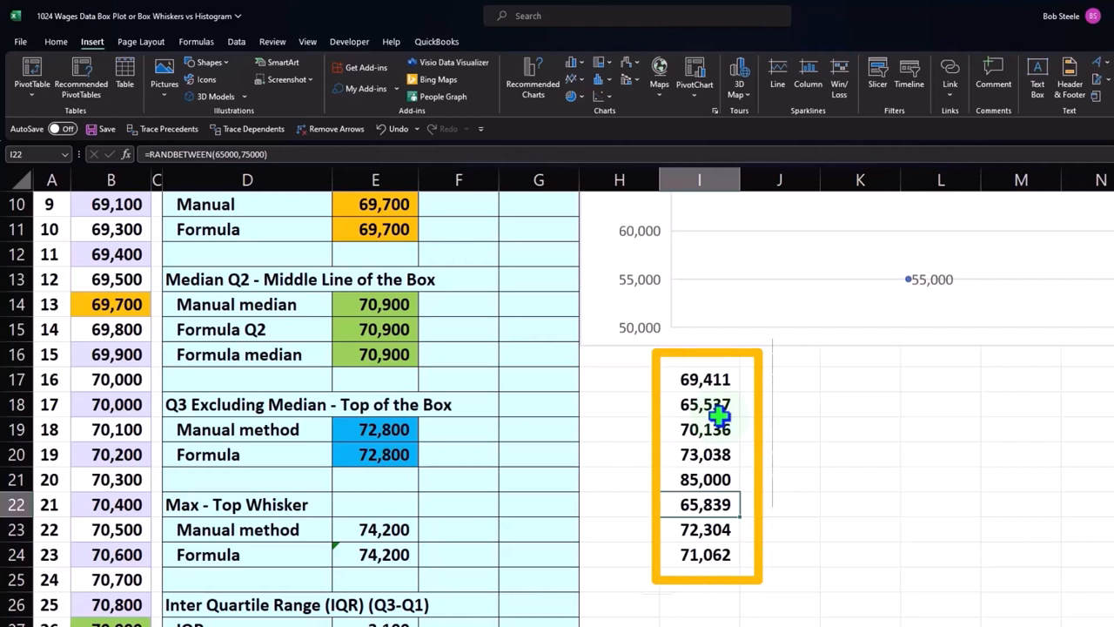
pyautogui.click(699, 504)
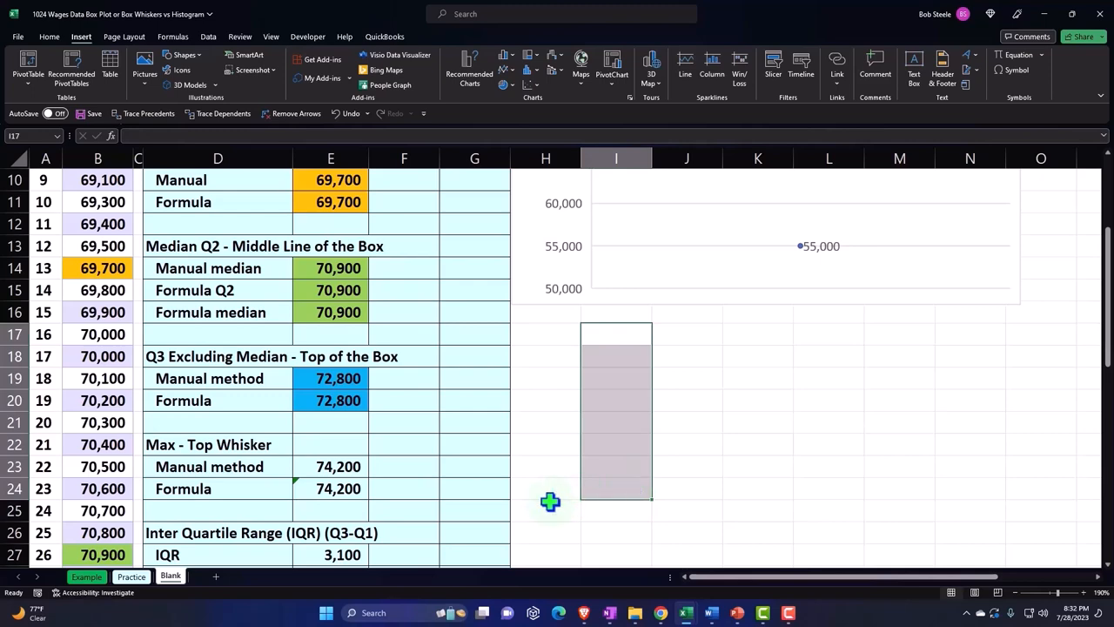
pyautogui.scroll(3)
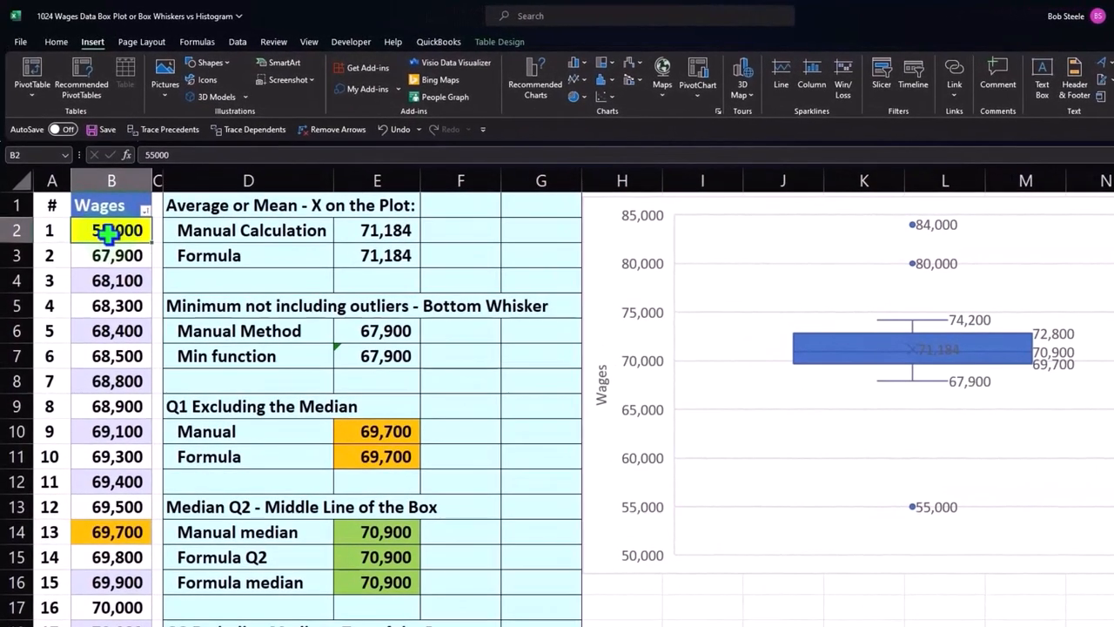
pyautogui.scroll(-3)
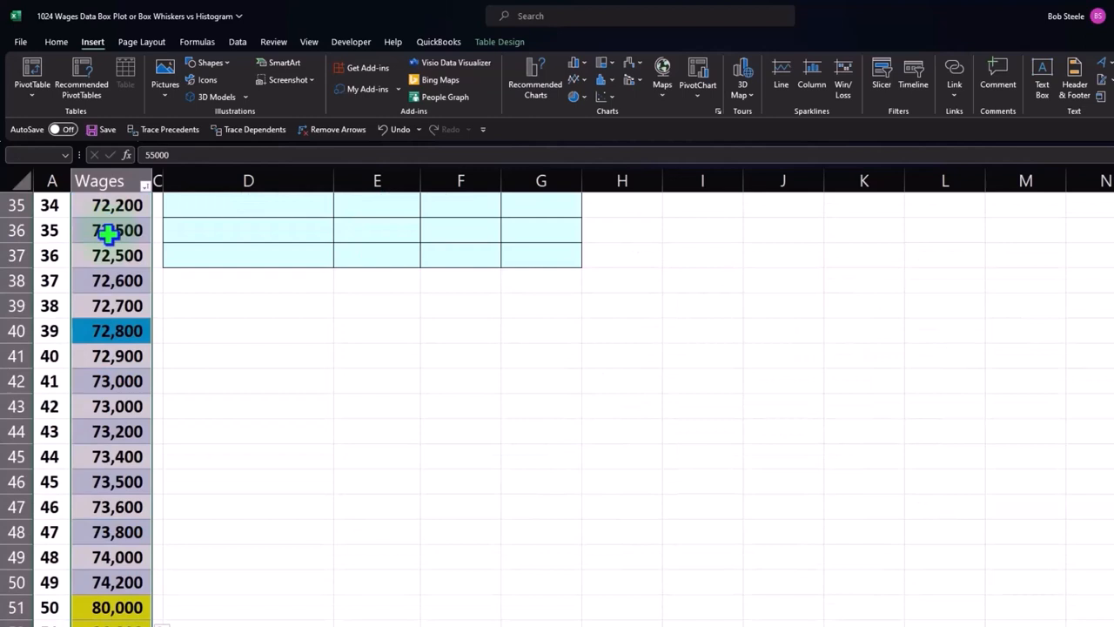
pyautogui.scroll(-3)
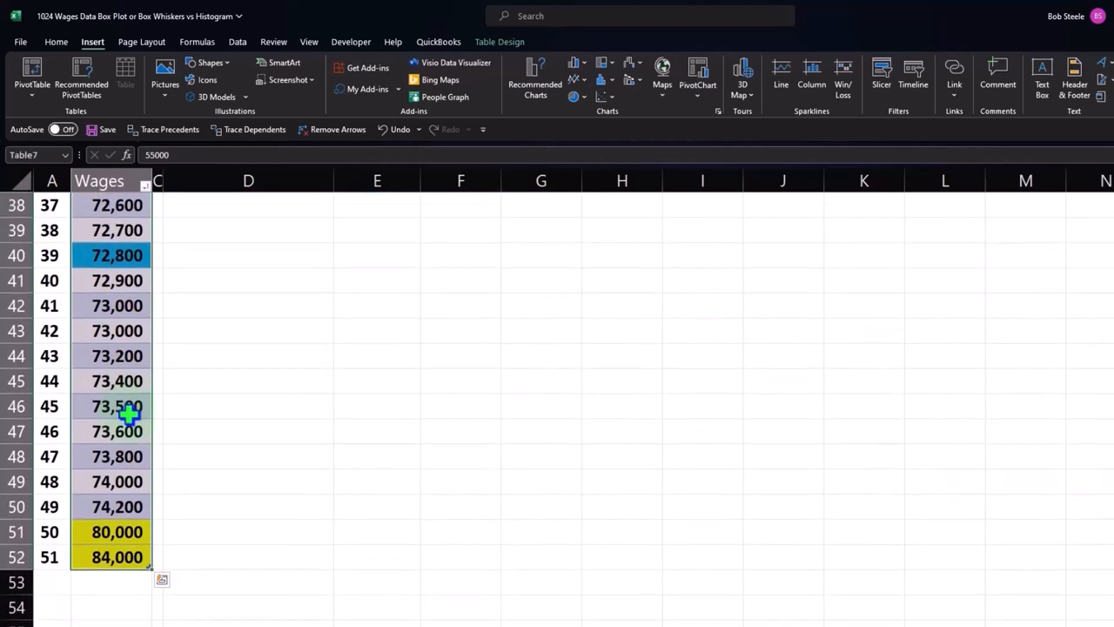
pyautogui.moveTo(139, 439)
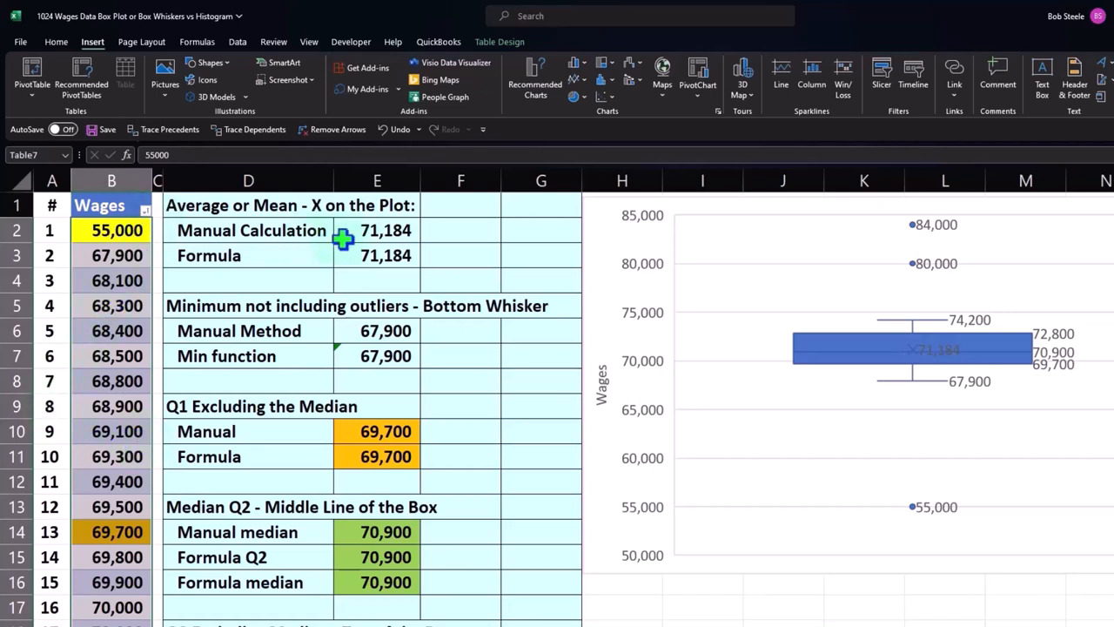
pyautogui.moveTo(601, 230)
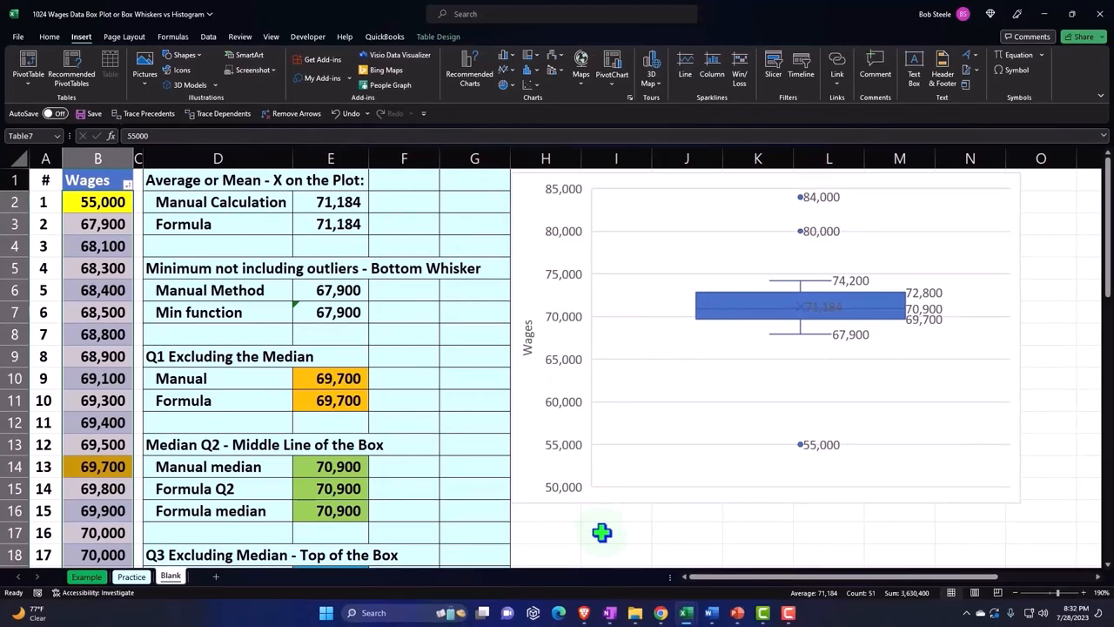
pyautogui.moveTo(577, 524)
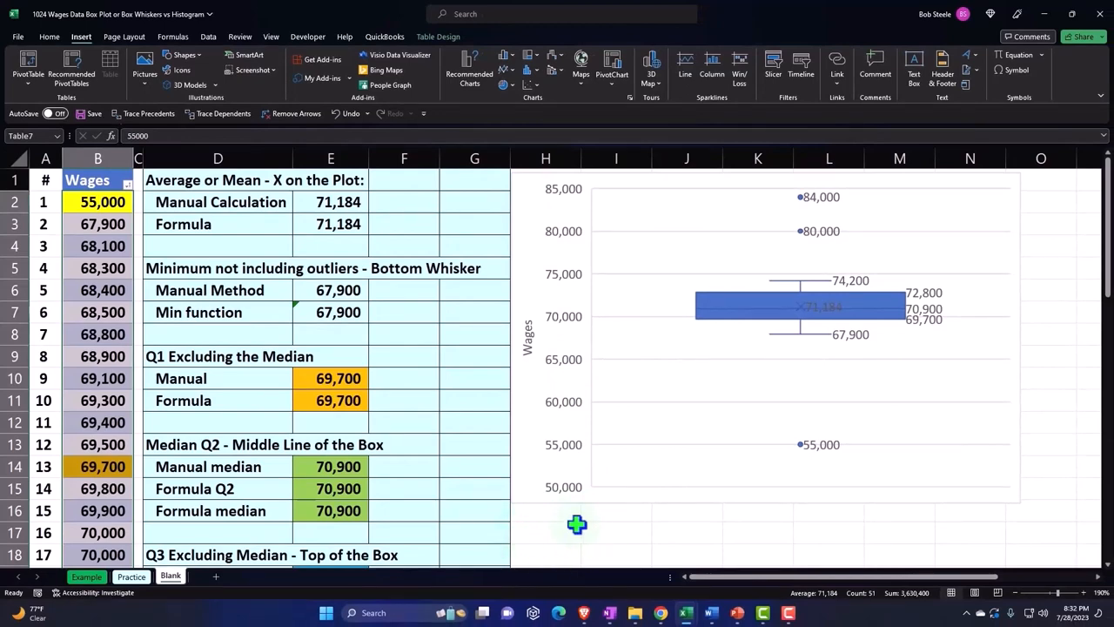
pyautogui.moveTo(555, 531)
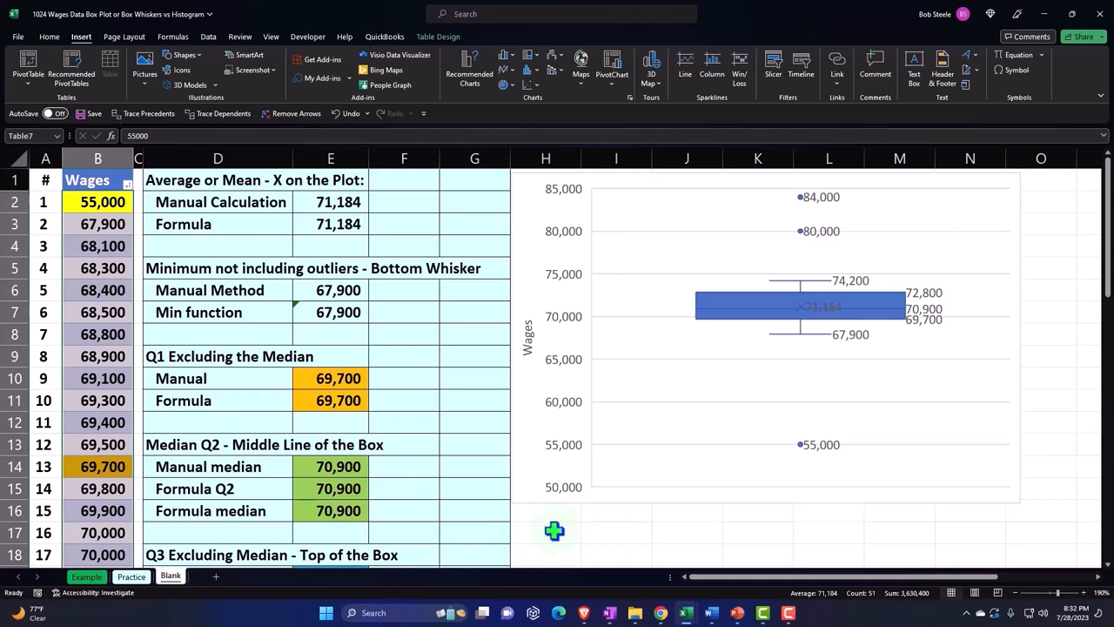
pyautogui.scroll(-3)
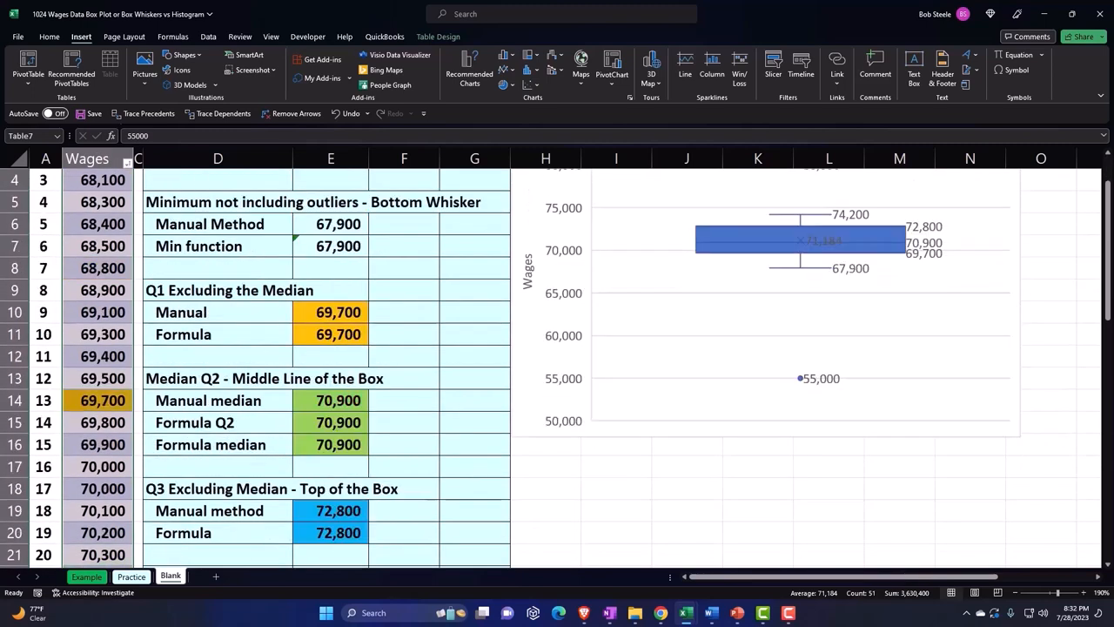